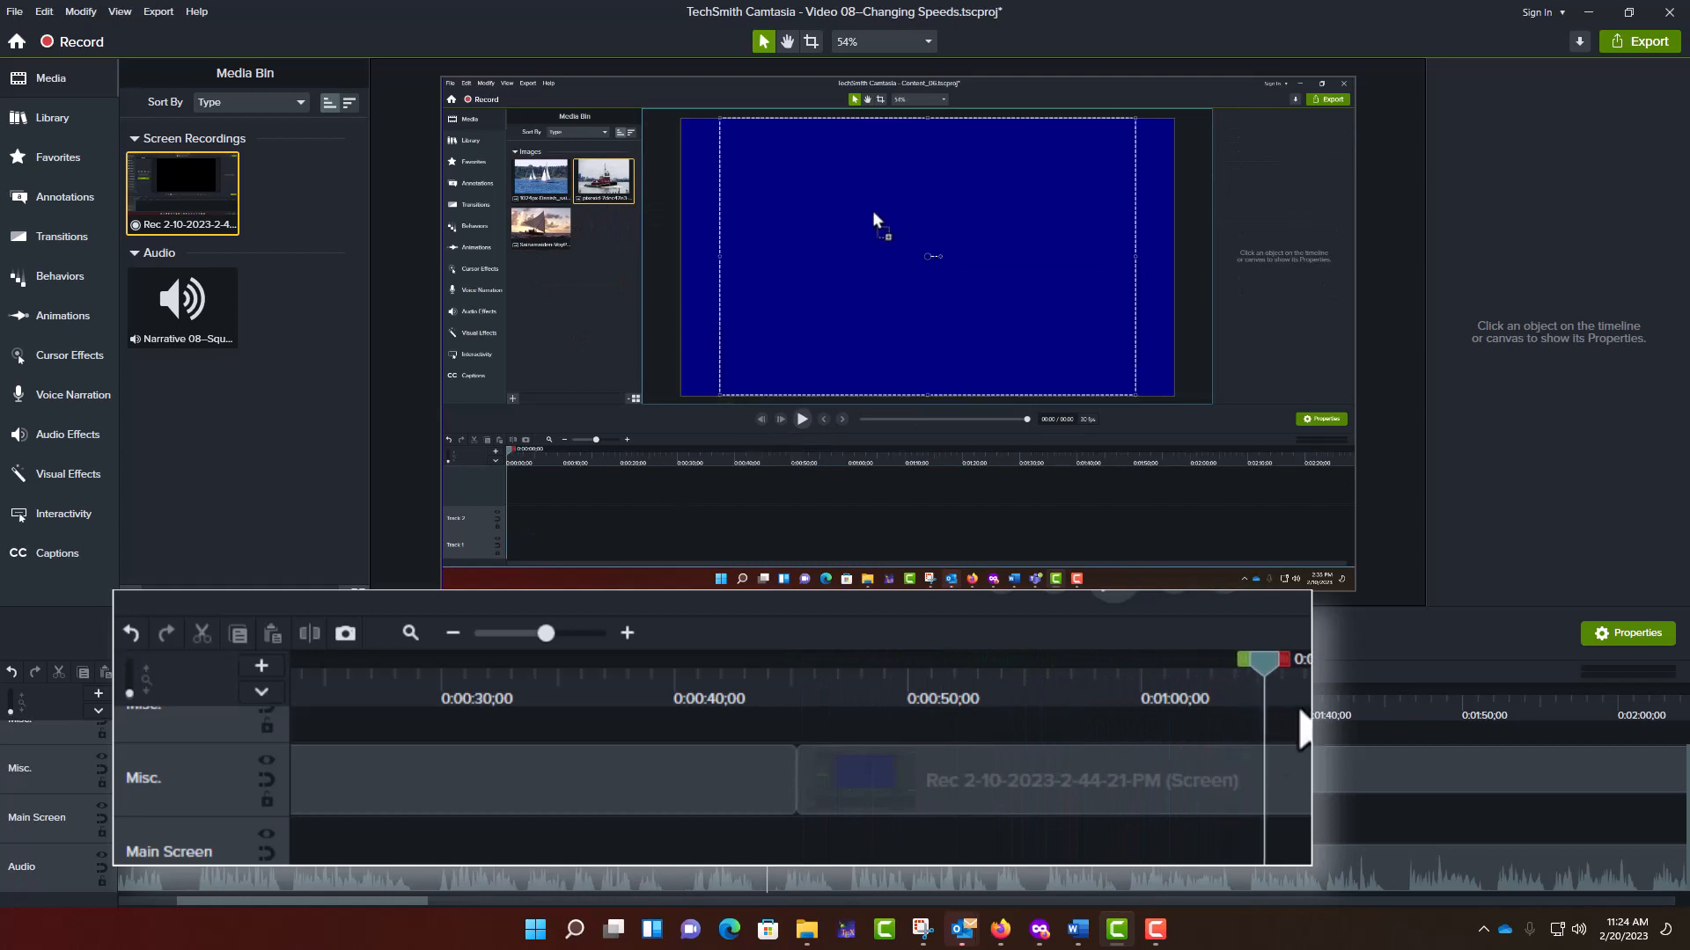
Select the first Rec clip on the timeline and show the Visual Effects library.
click(1023, 780)
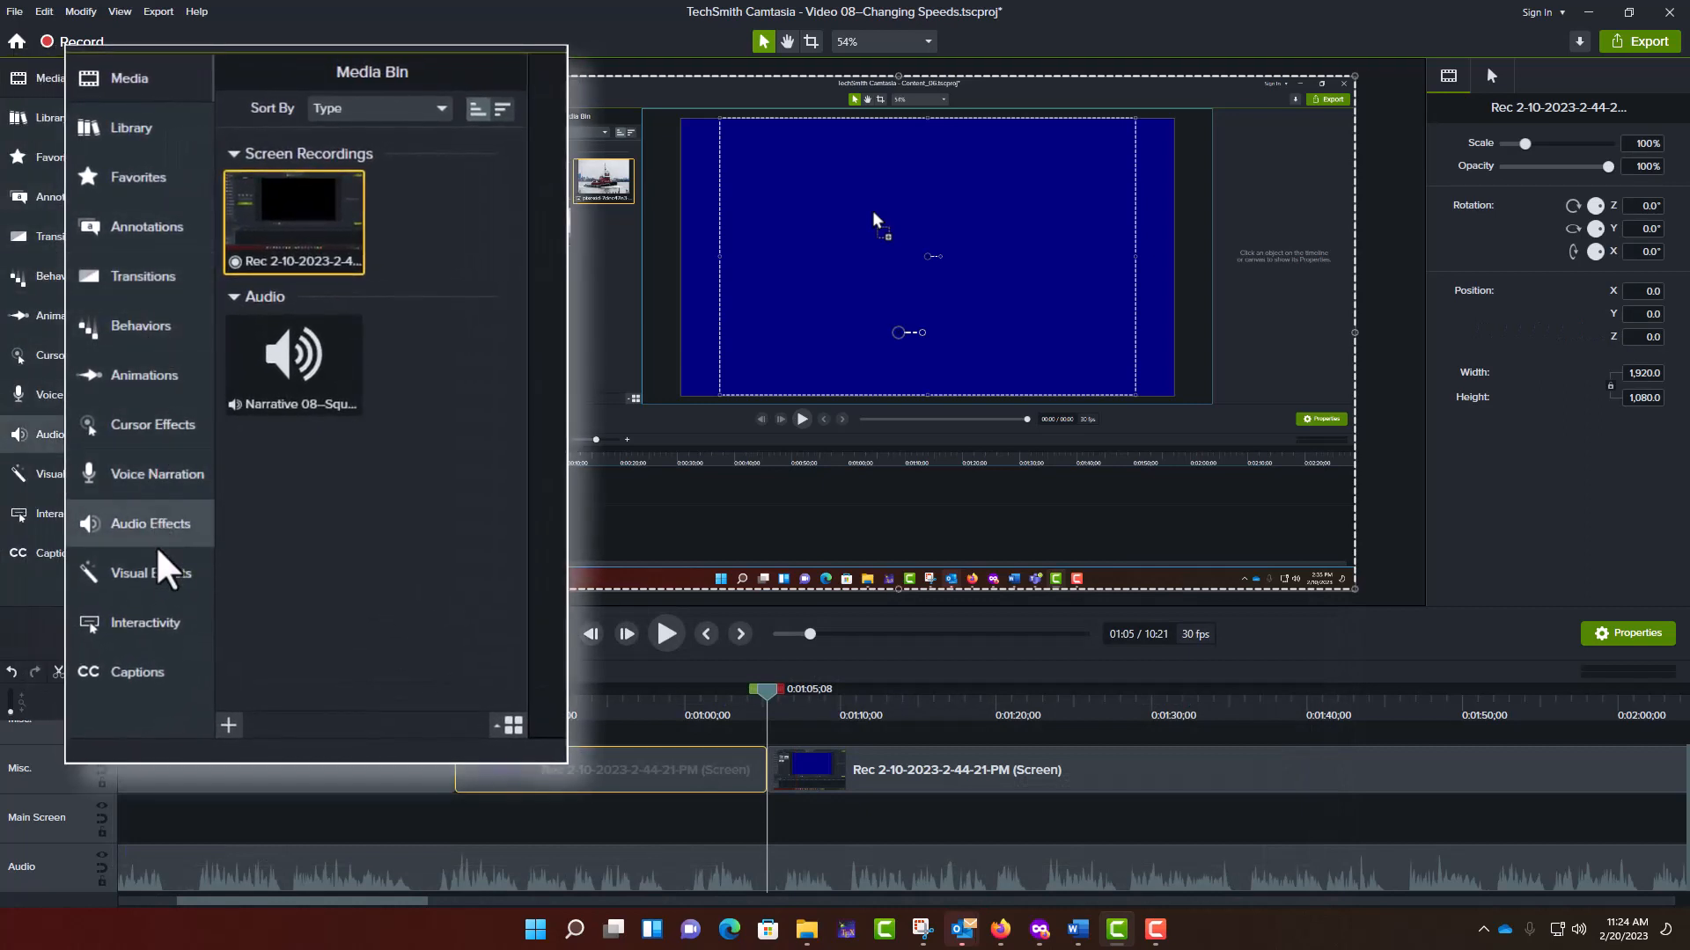
click(151, 572)
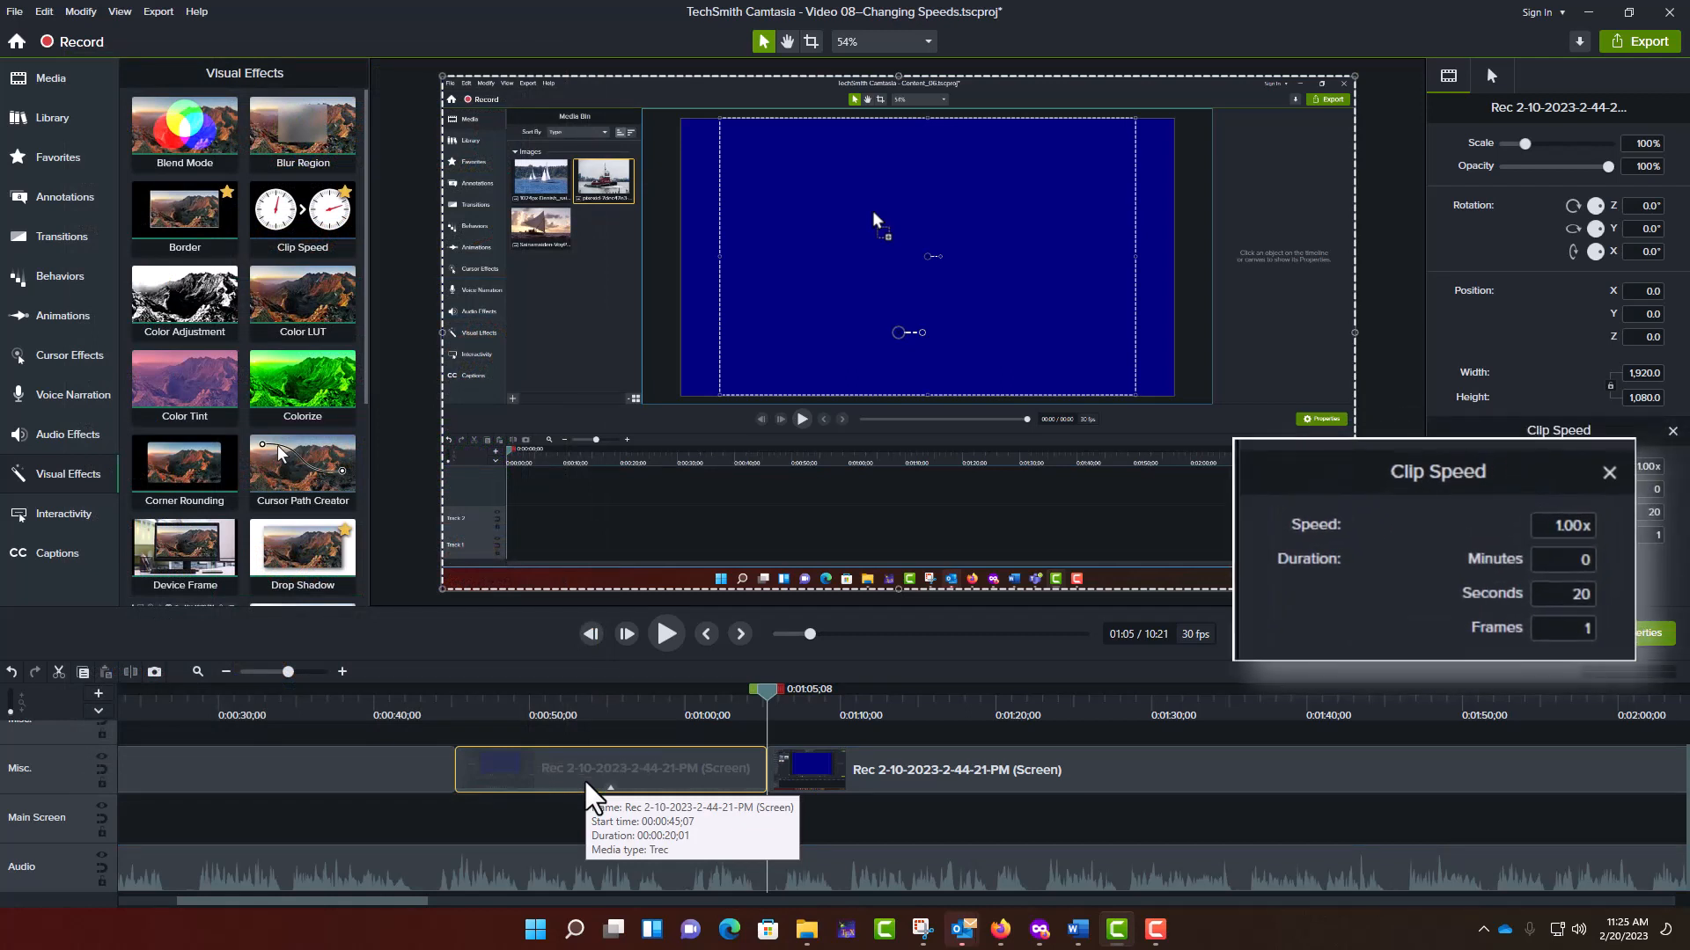
mouse_move(591, 795)
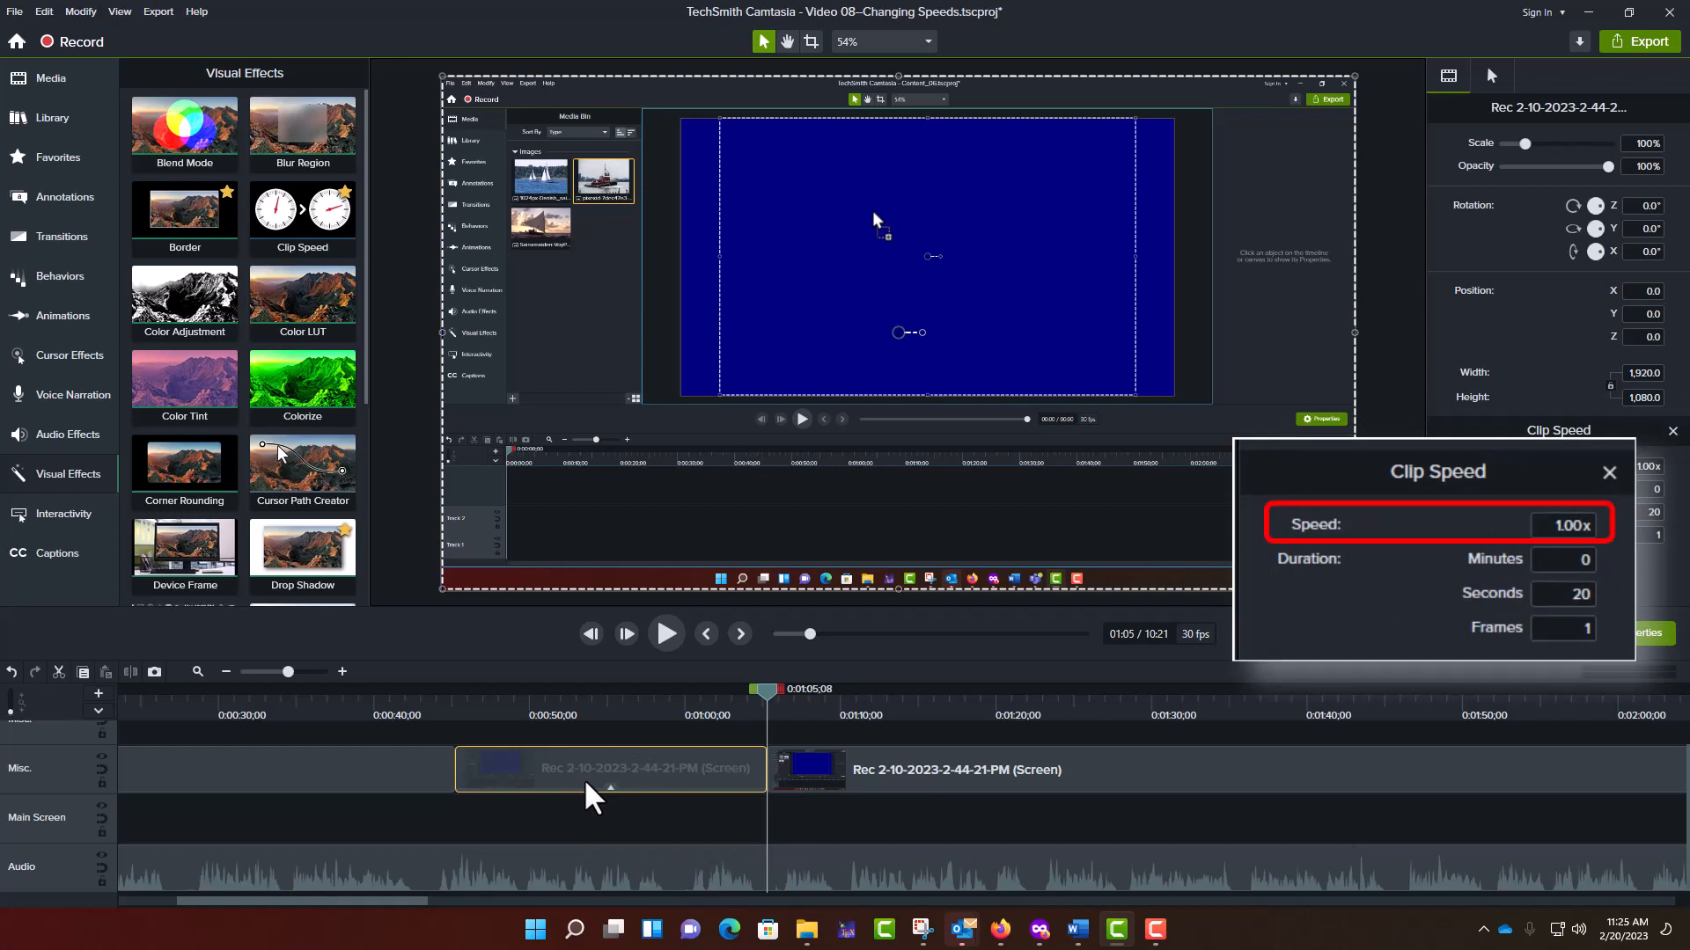
mouse_move(1420, 644)
text(1.5)
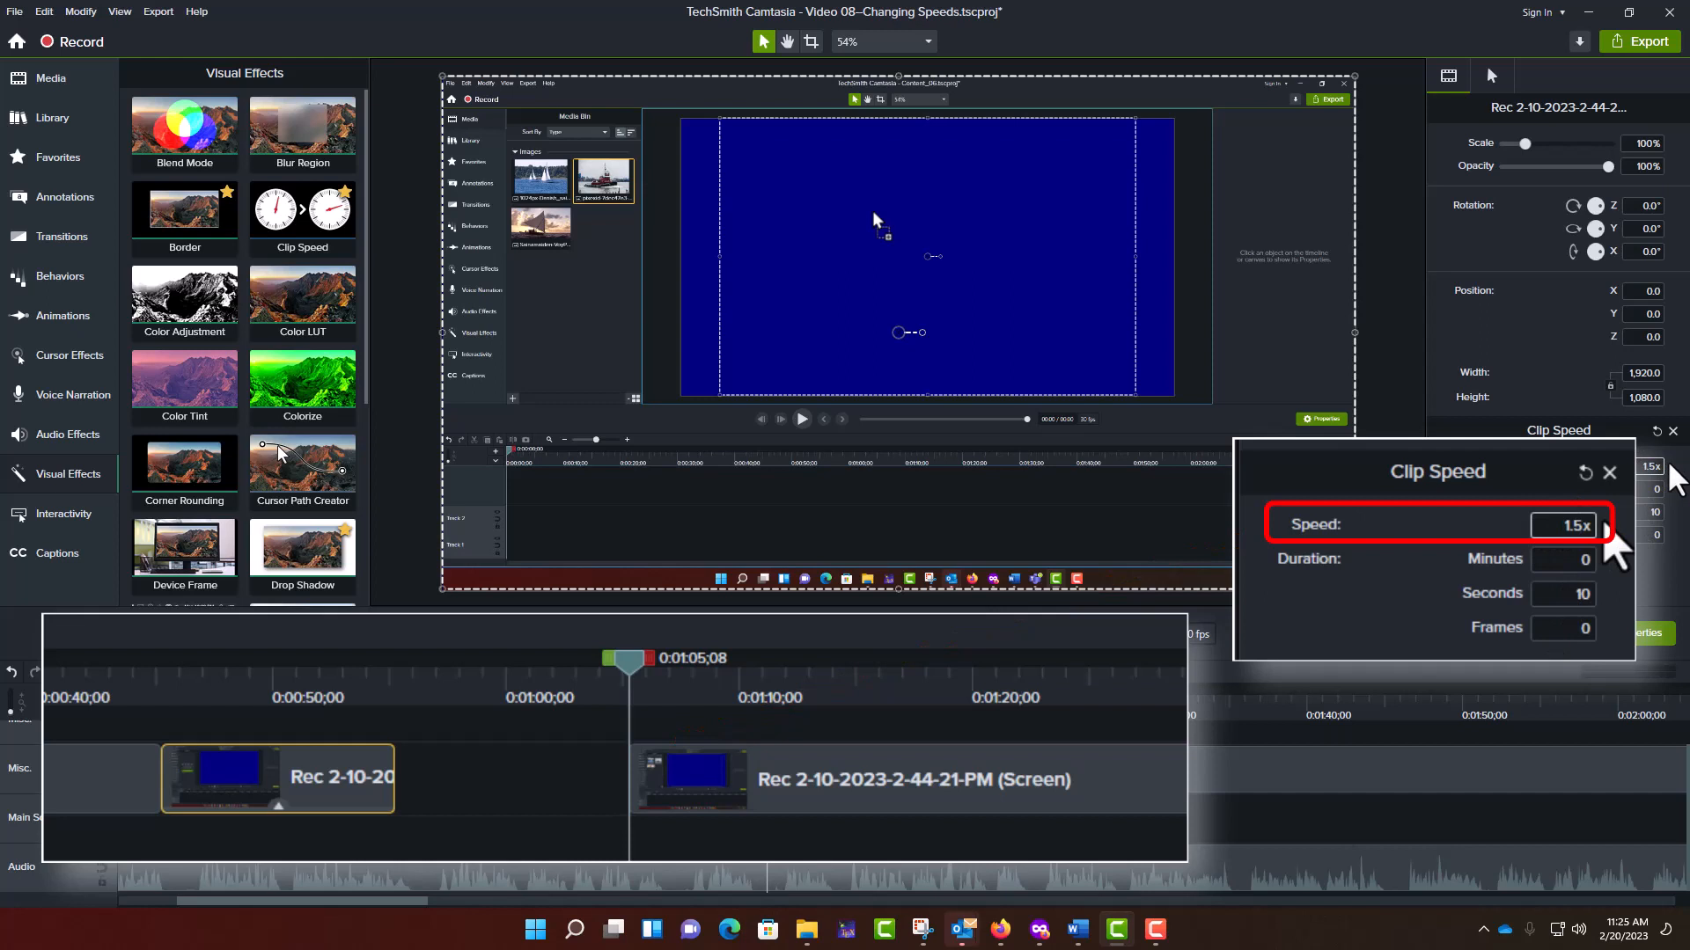
Begin editing the Clip Speed value in the first clip's properties.
click(1604, 518)
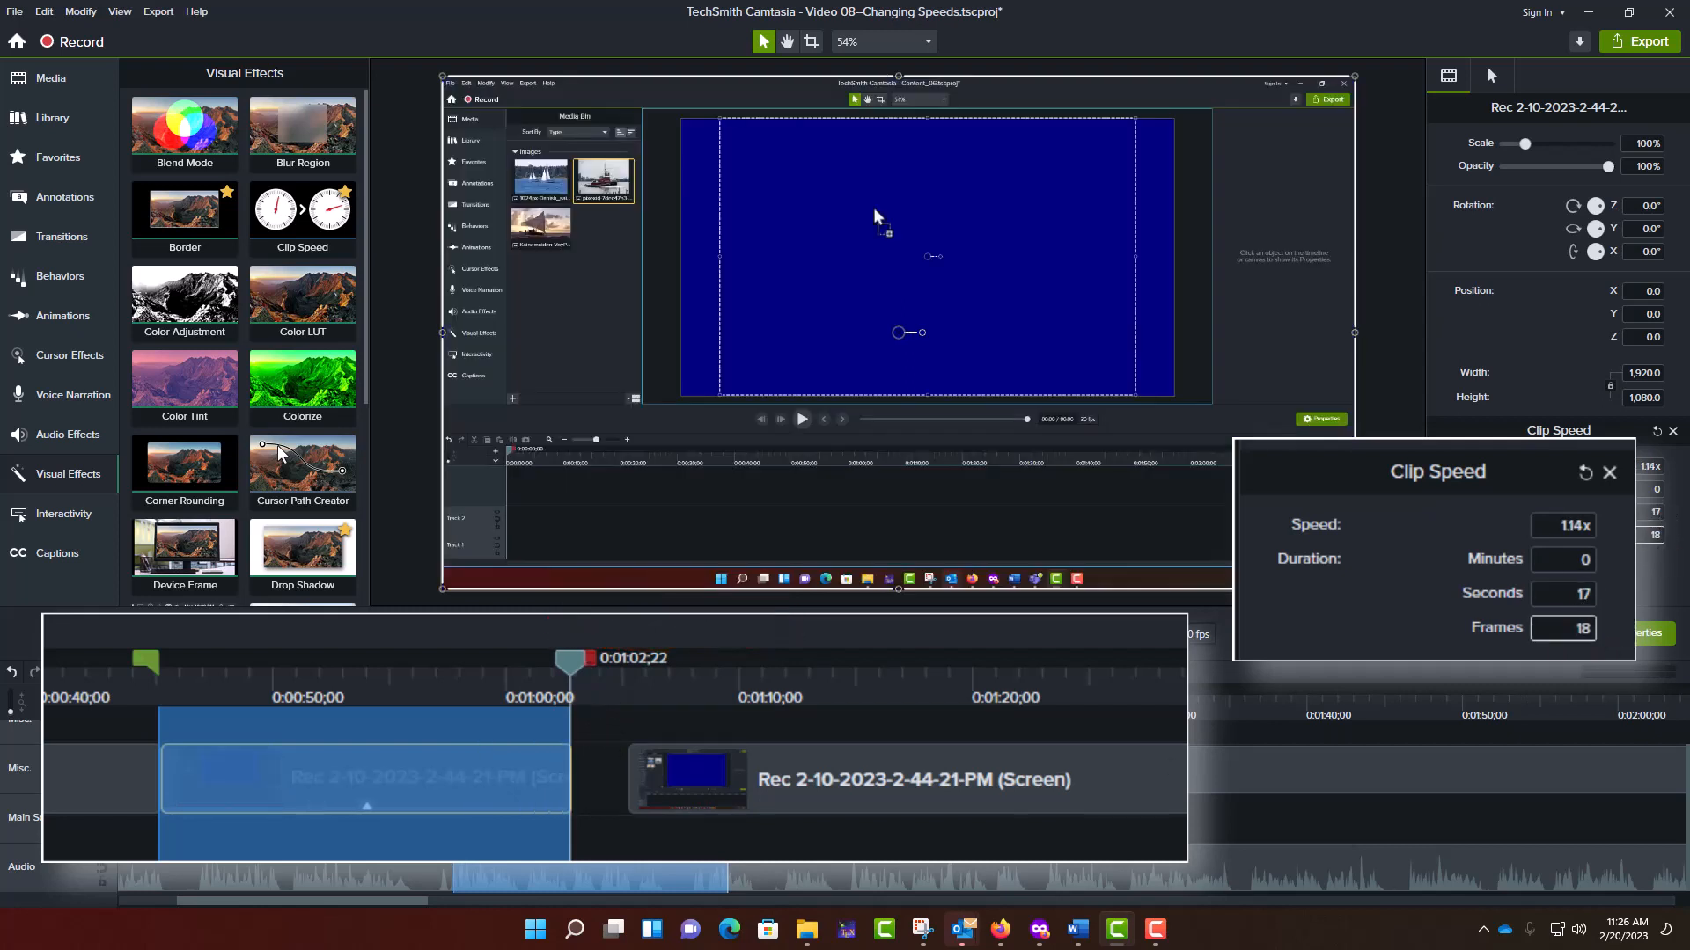
Select the seconds field of the clip's Duration in Clip Speed properties.
triple_click(1563, 525)
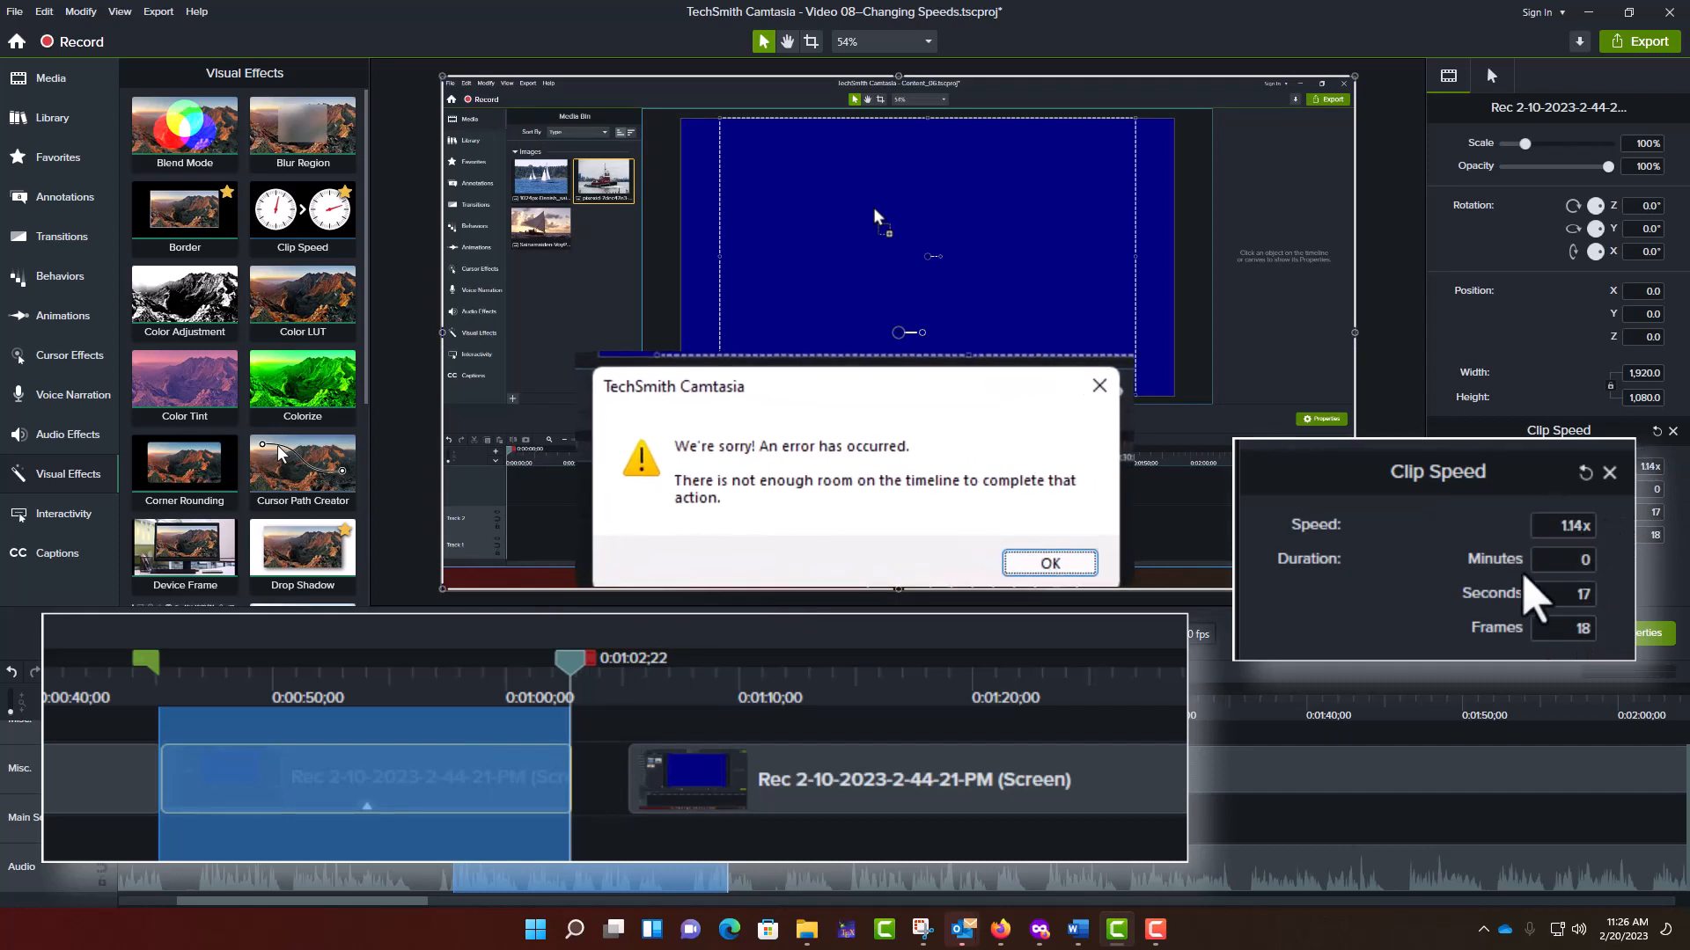
mouse_move(932, 759)
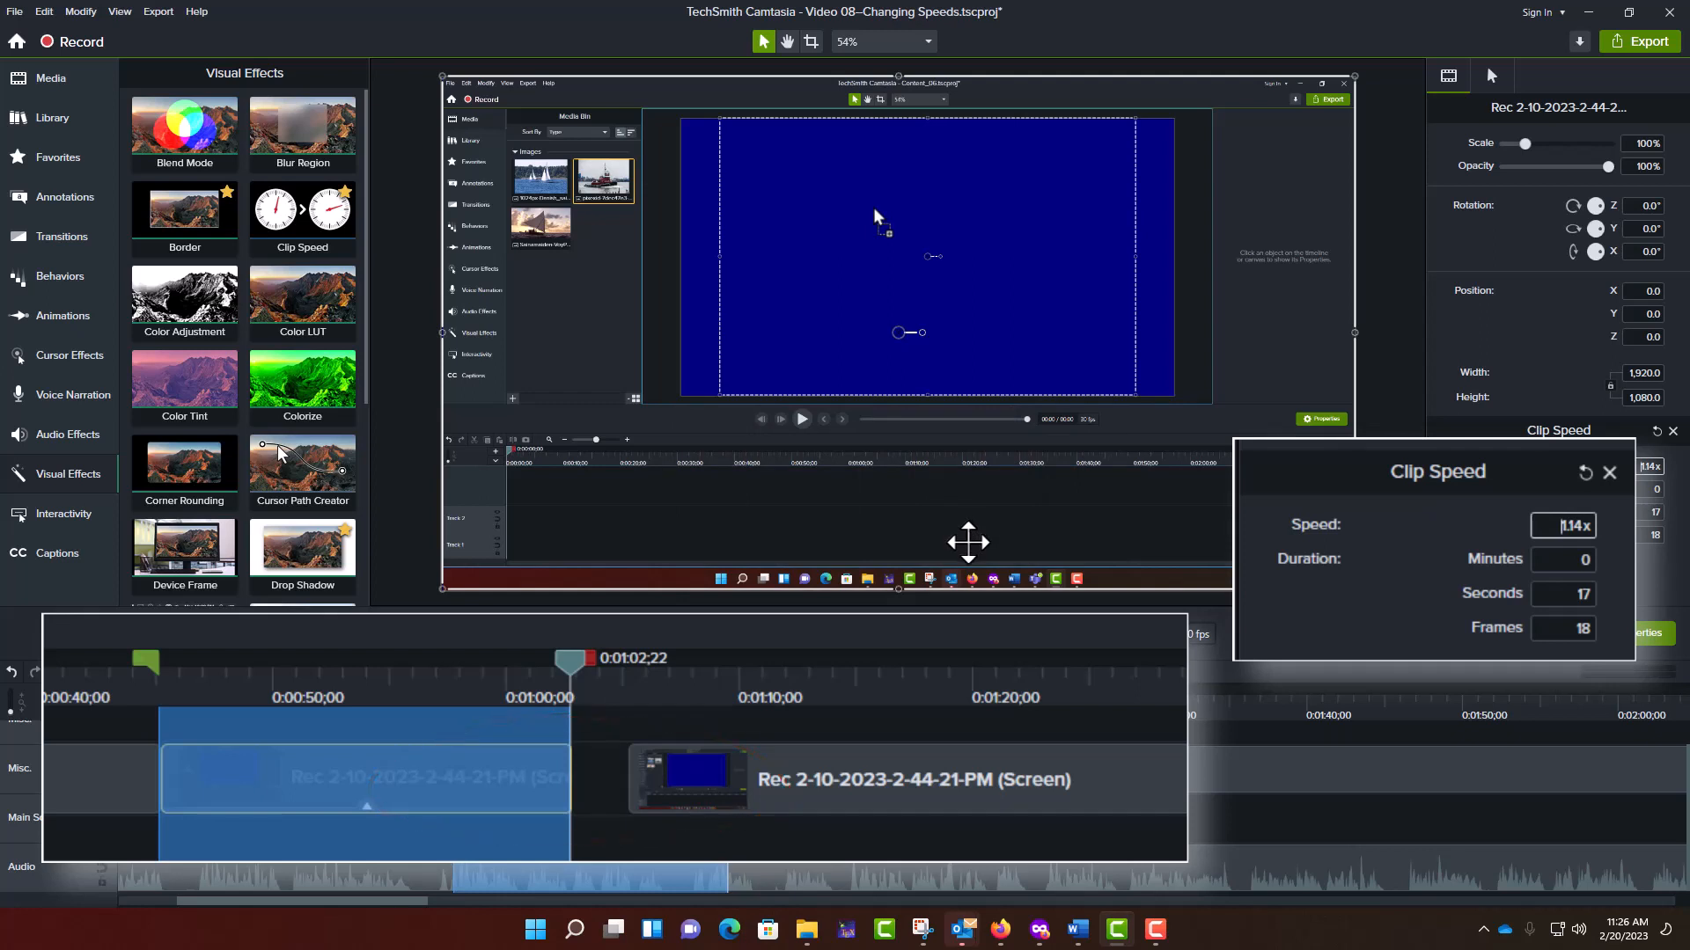
mouse_move(965, 580)
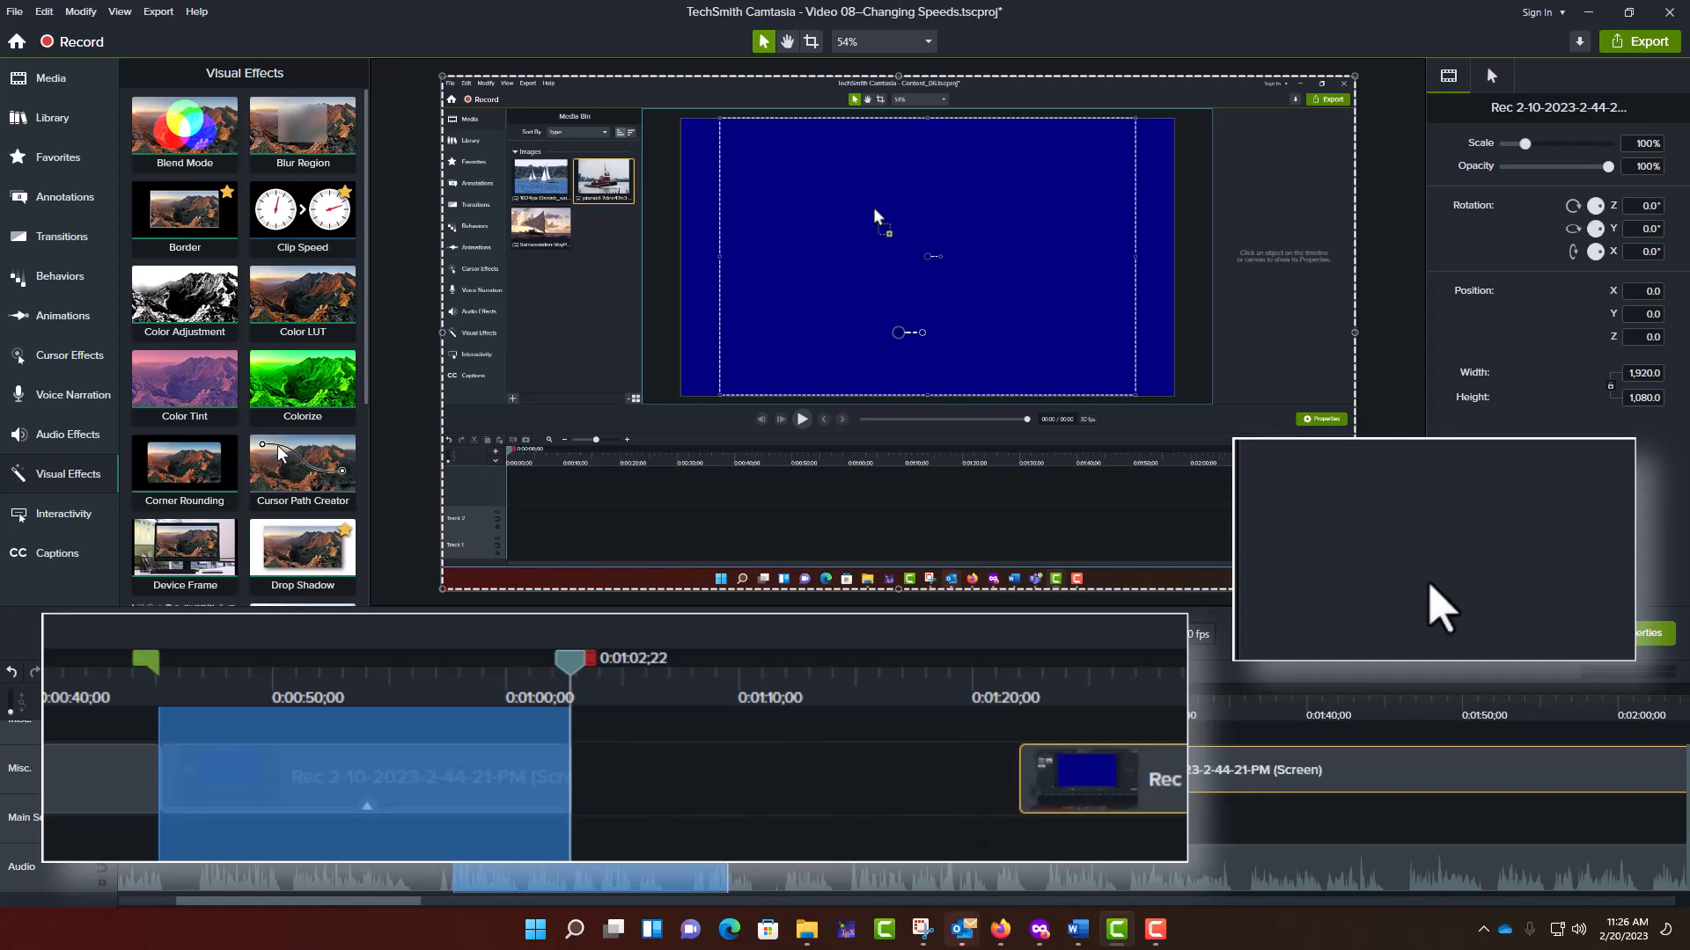
Reselect the first recording to view its Clip Speed settings.
click(303, 215)
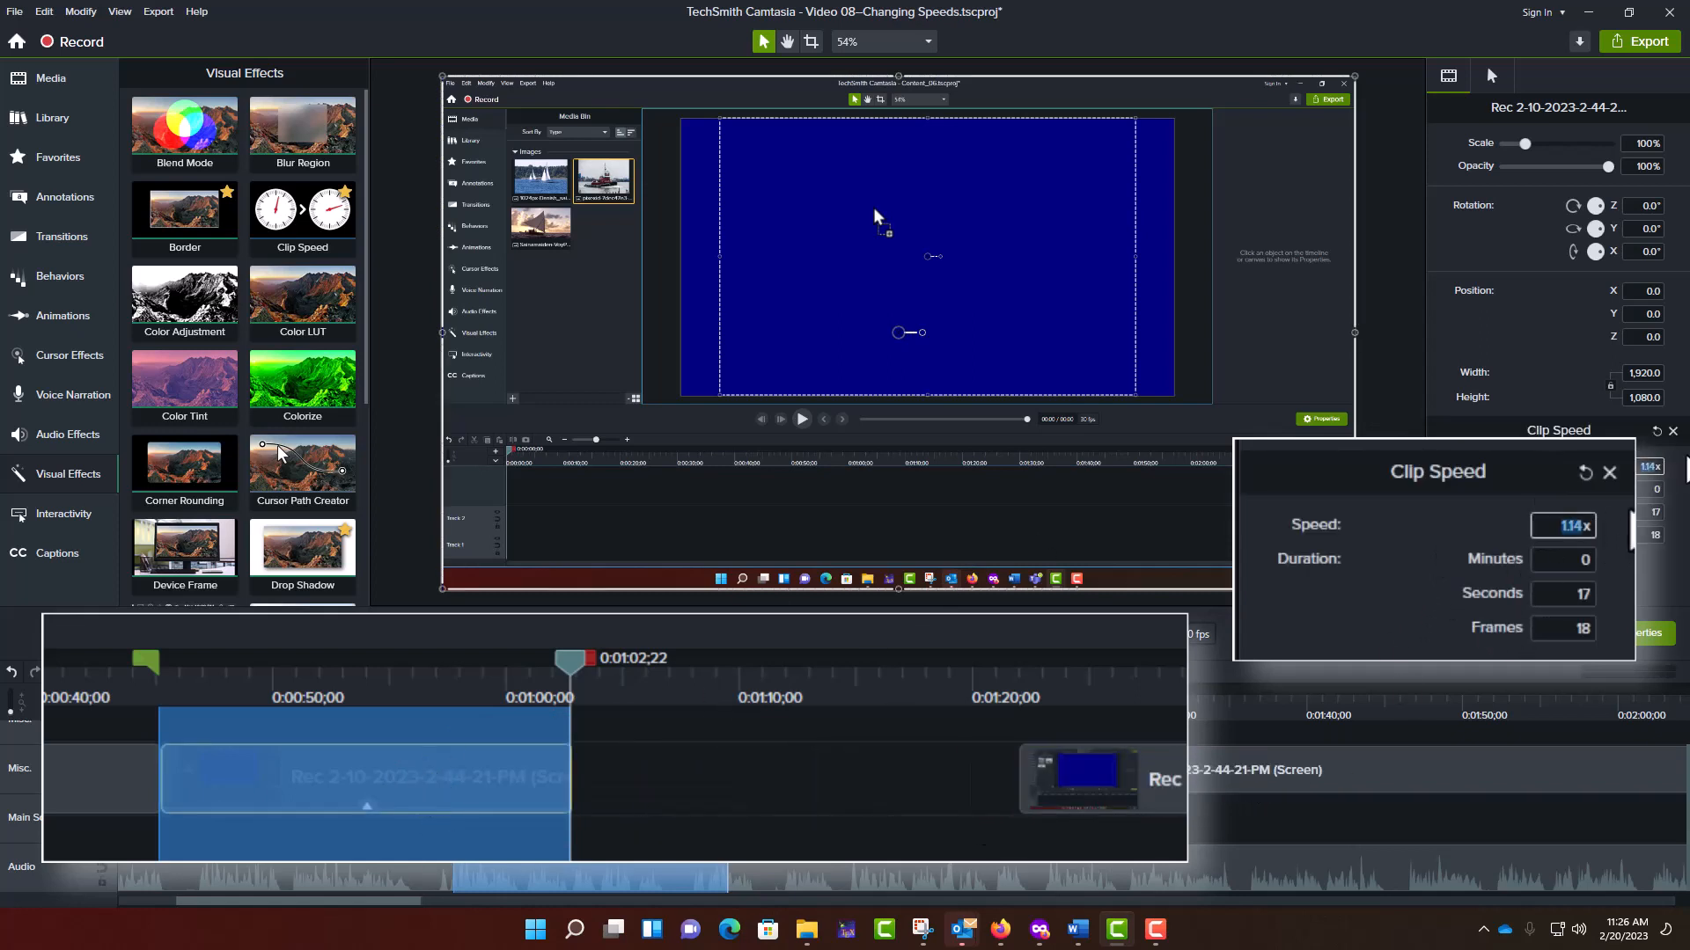